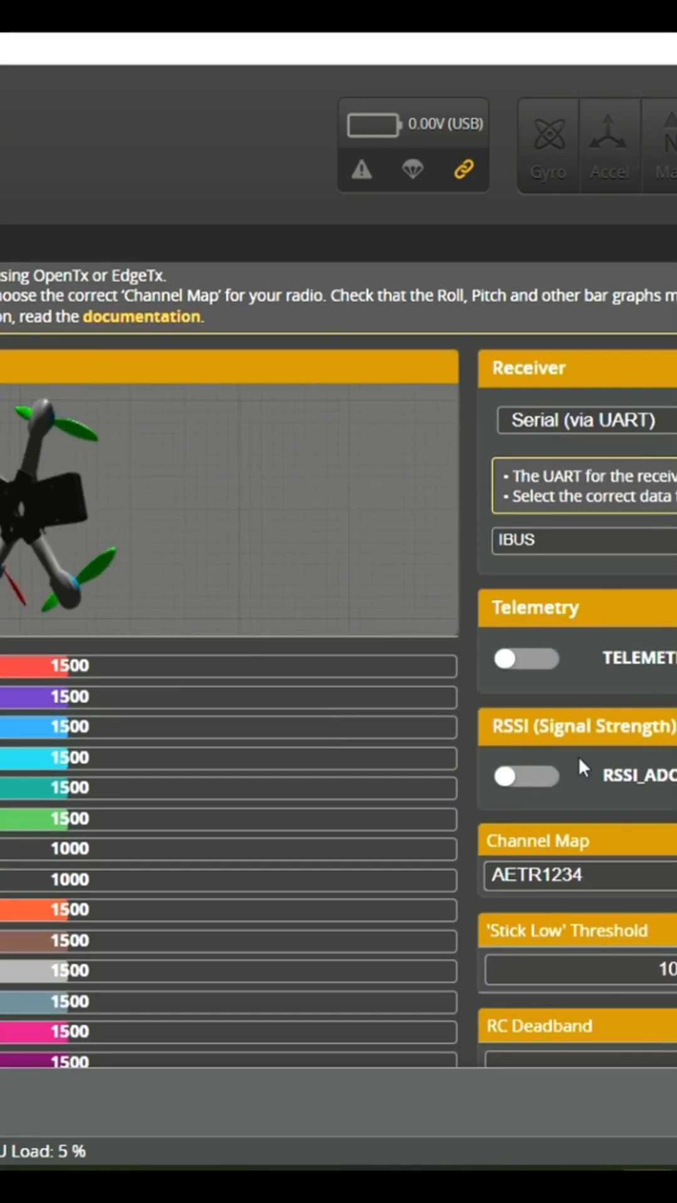
scroll(down, 3)
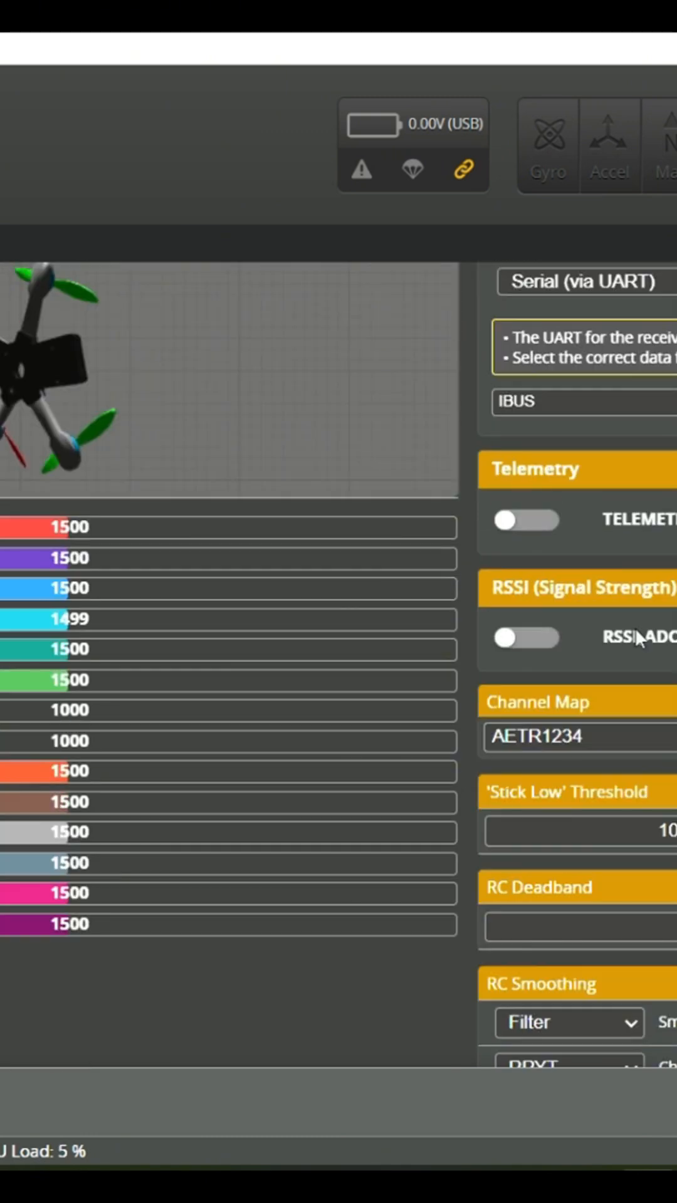